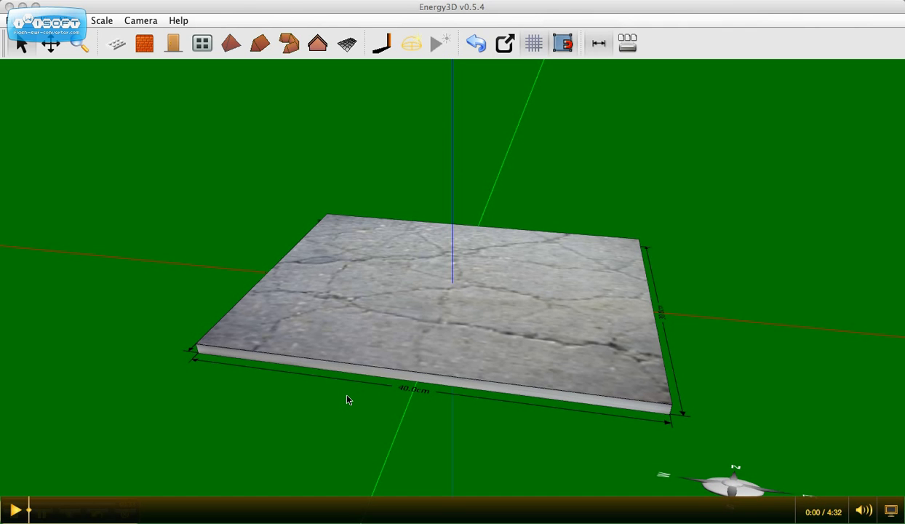
mouse_move(357, 272)
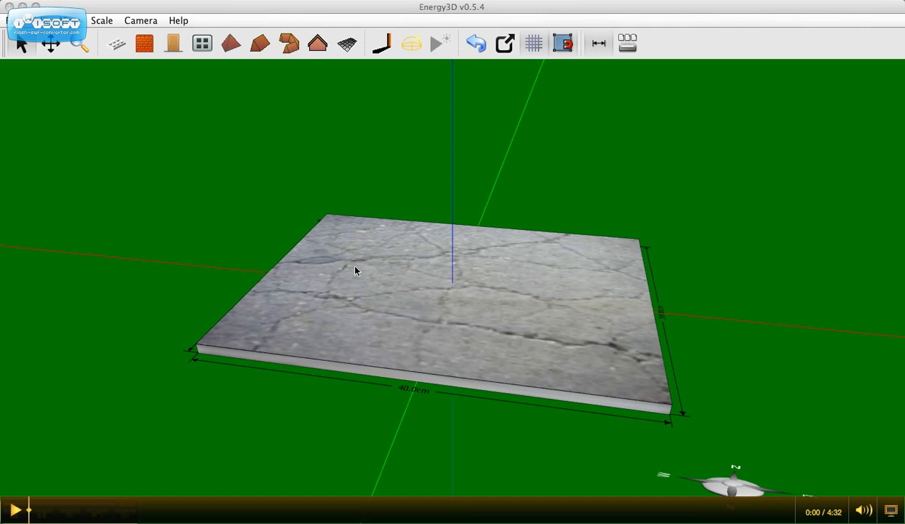
- Draw a 24 cm brick wall on the platform and a 16 cm wall meeting it at a corner
click(534, 42)
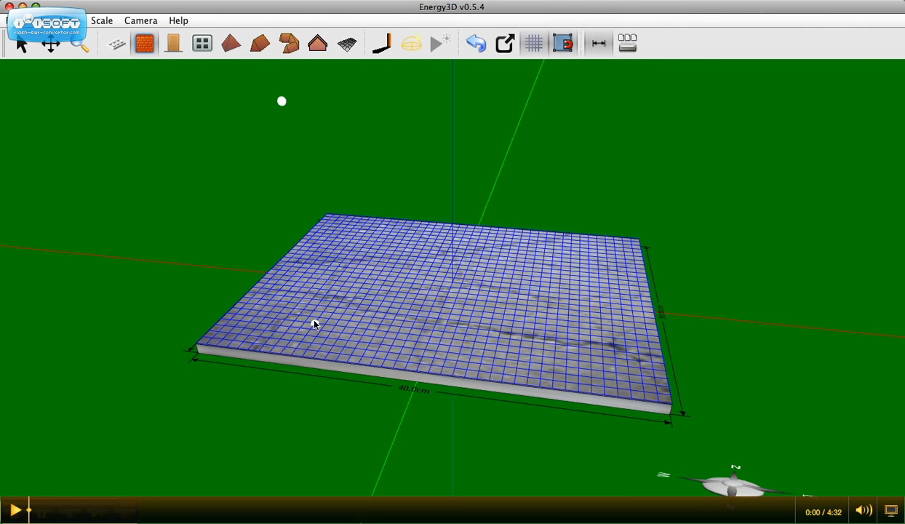
drag(304, 322, 450, 340)
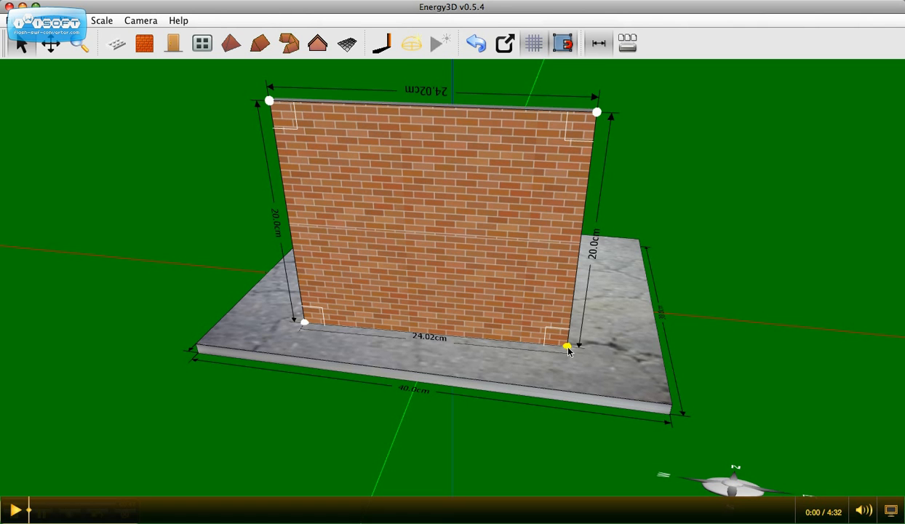
drag(567, 348, 556, 354)
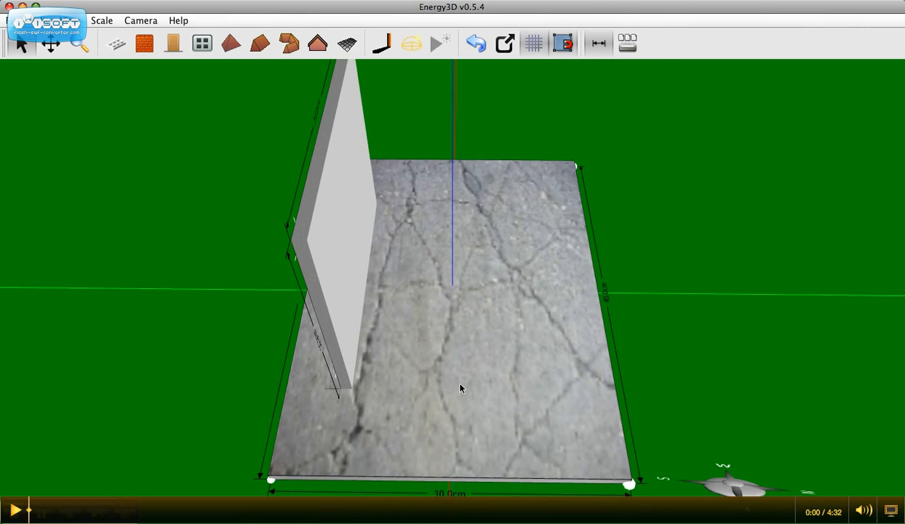
click(146, 43)
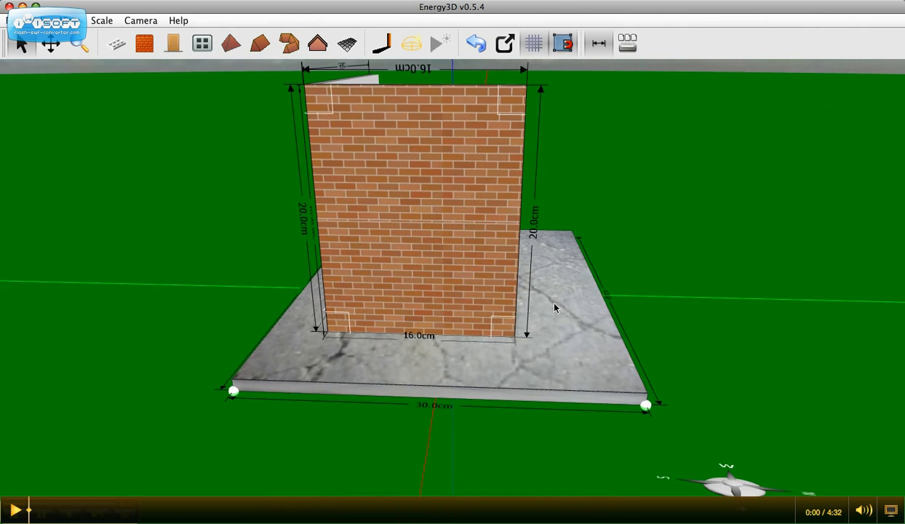
- Save the project under the new name 'test house' via Save As
click(44, 22)
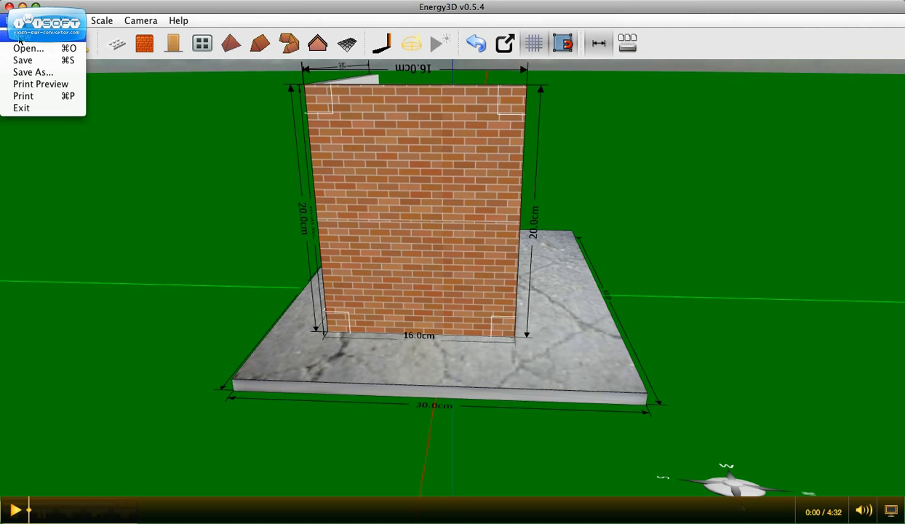
click(29, 73)
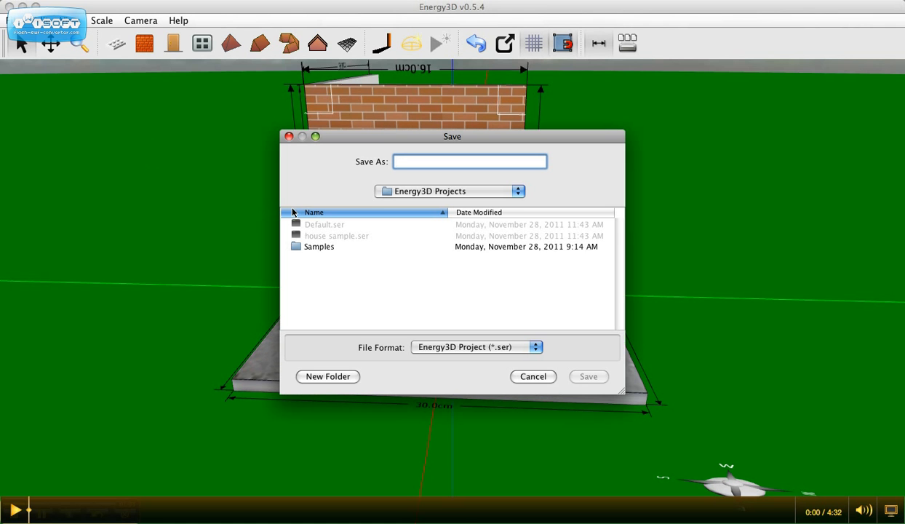
click(588, 375)
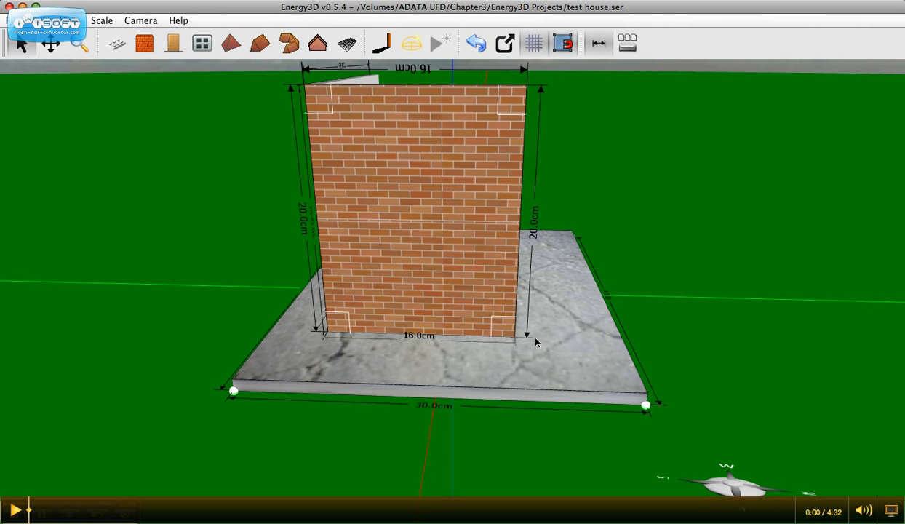
mouse_move(558, 332)
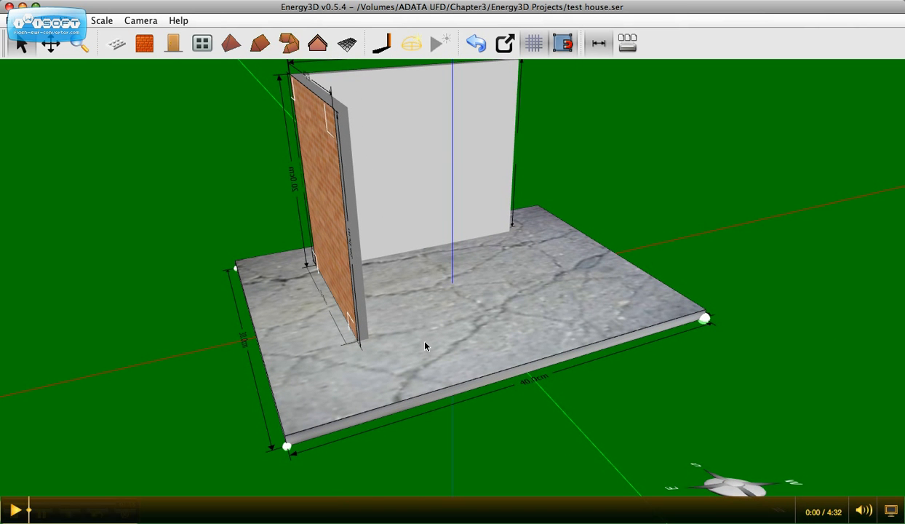
mouse_move(547, 291)
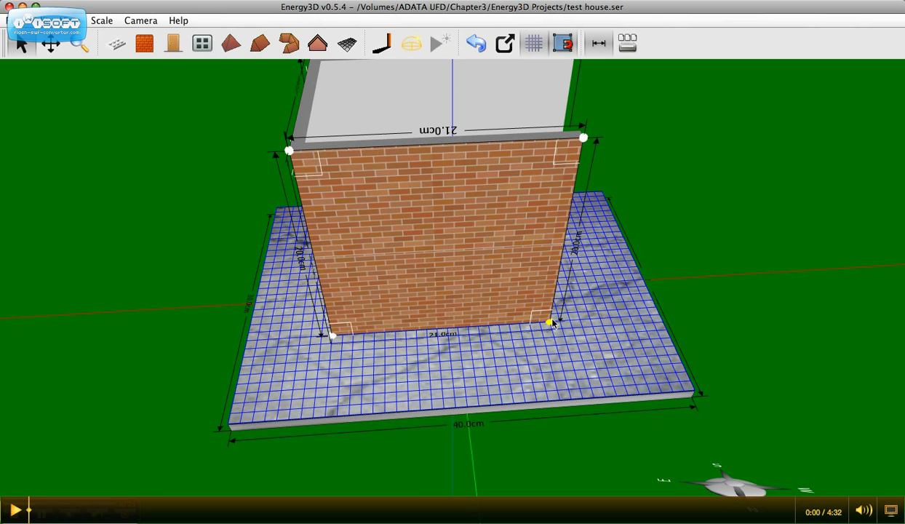
- Draw the last brick wall to close the rectangle and stop adding walls
drag(551, 323, 570, 323)
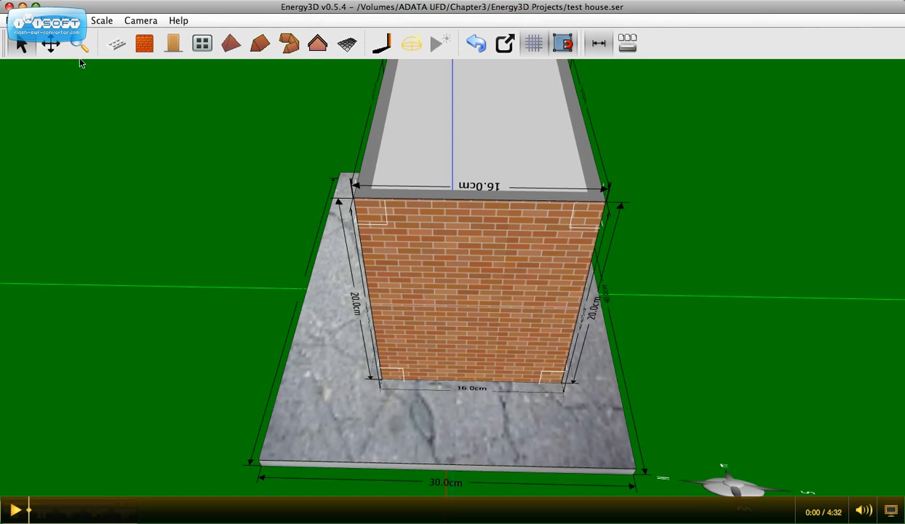
click(44, 22)
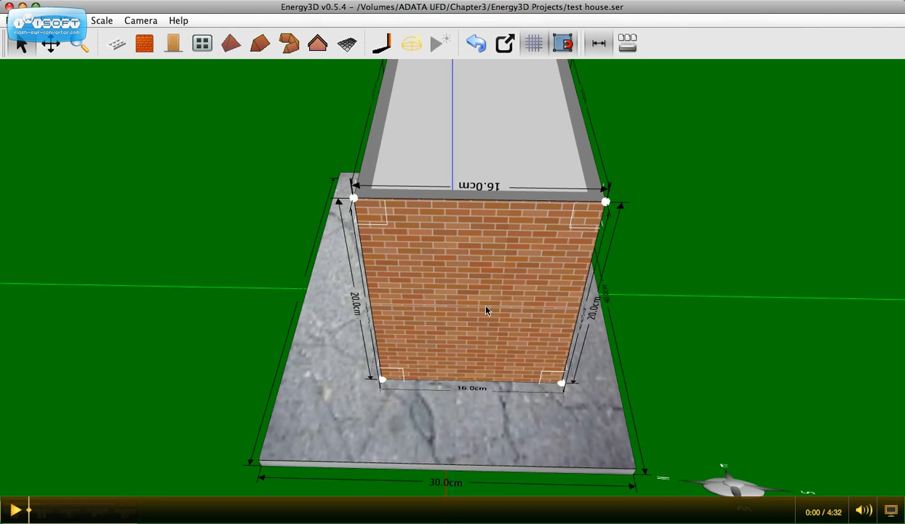
mouse_move(487, 311)
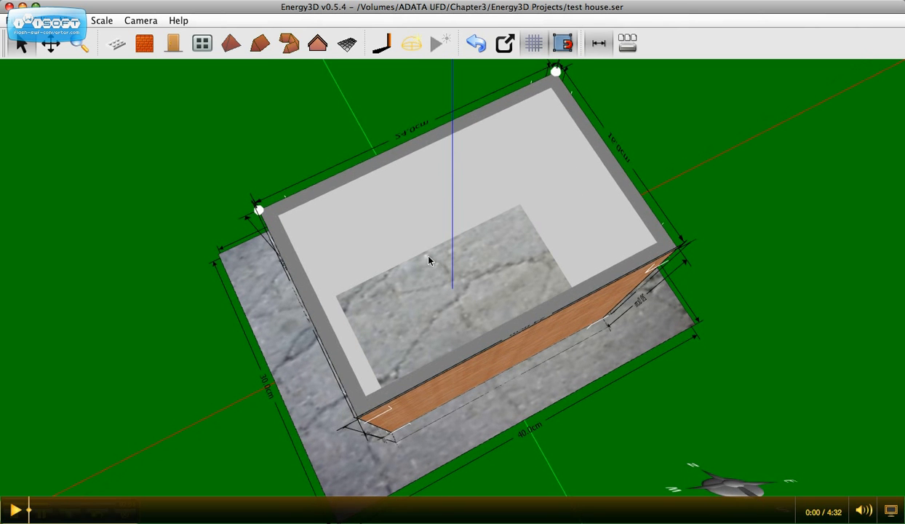
mouse_move(416, 44)
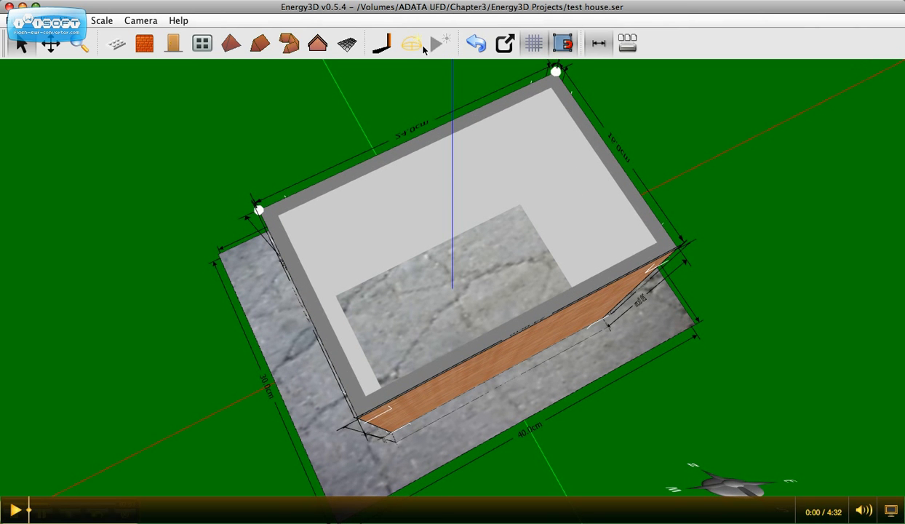
- Place a tiled floor inside the four walls
click(341, 43)
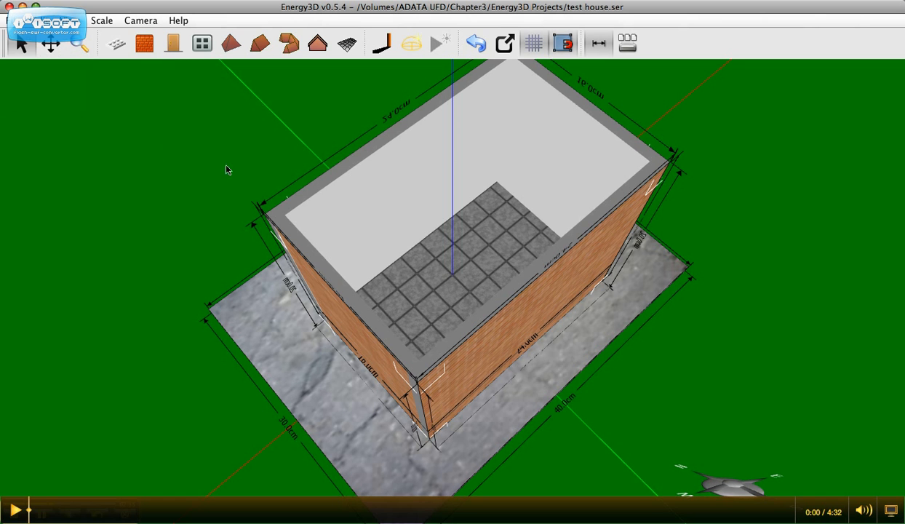
mouse_move(259, 44)
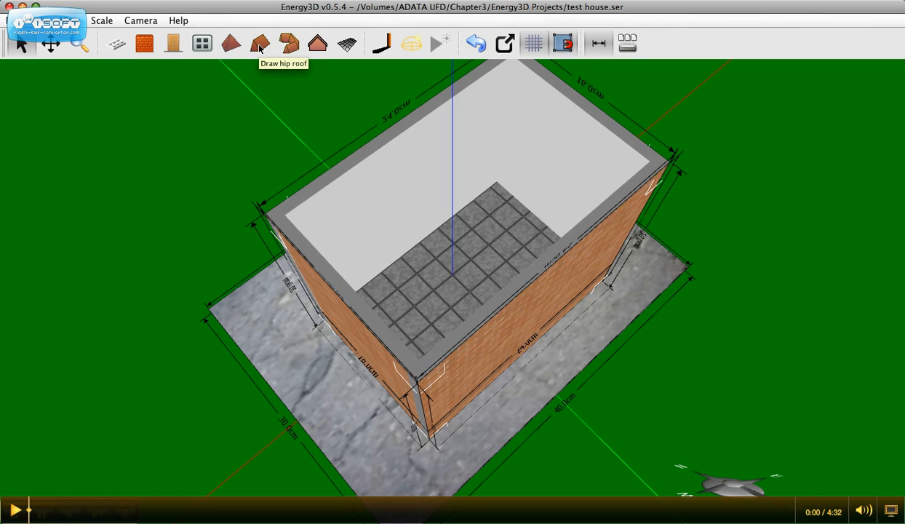
- Add a shingled gable roof on top of the walls
click(259, 43)
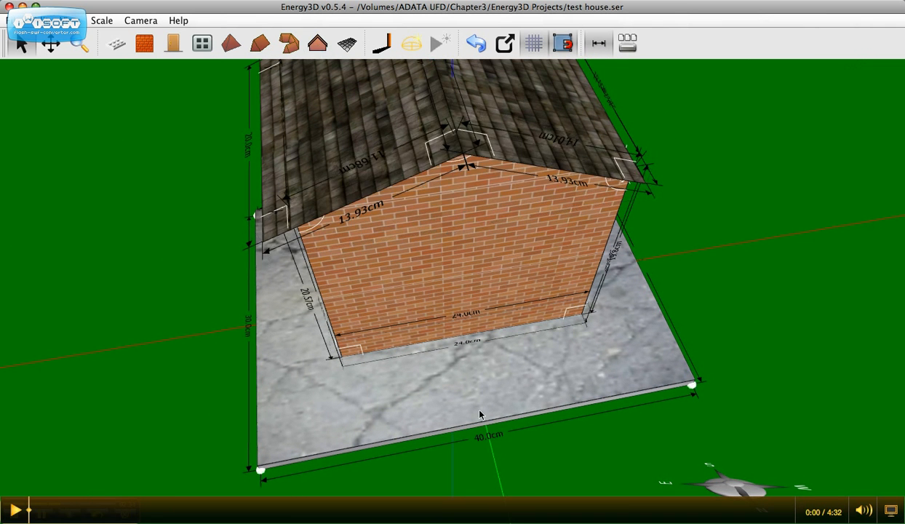
mouse_move(365, 279)
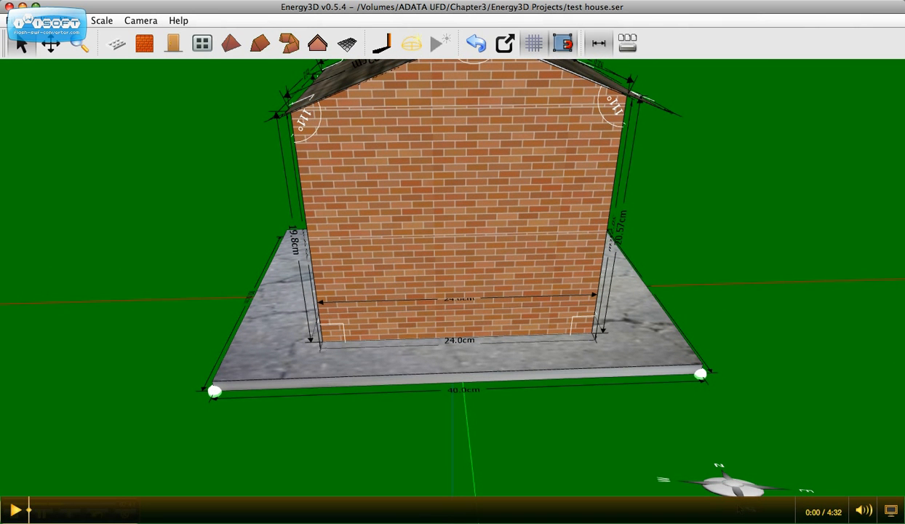
- Draw a window across the gable-end wall and enlarge it to fill most of the wall
click(198, 43)
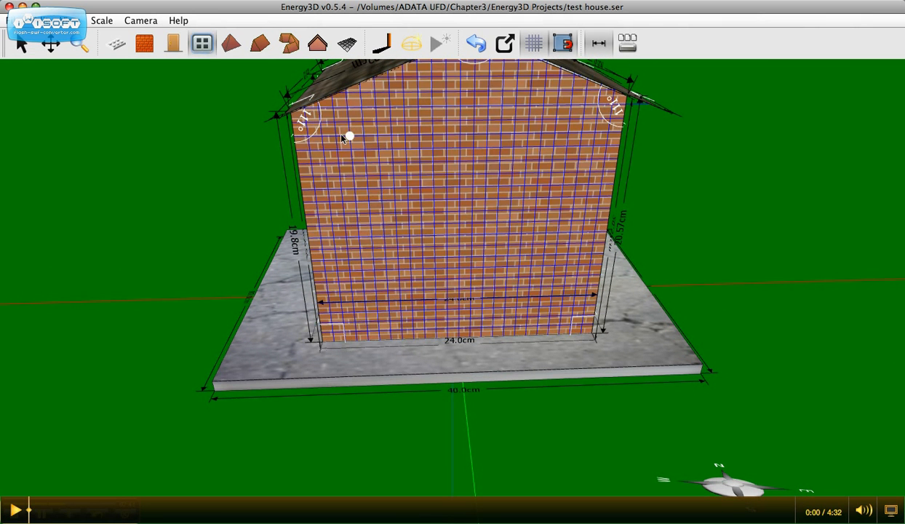
drag(349, 137, 567, 300)
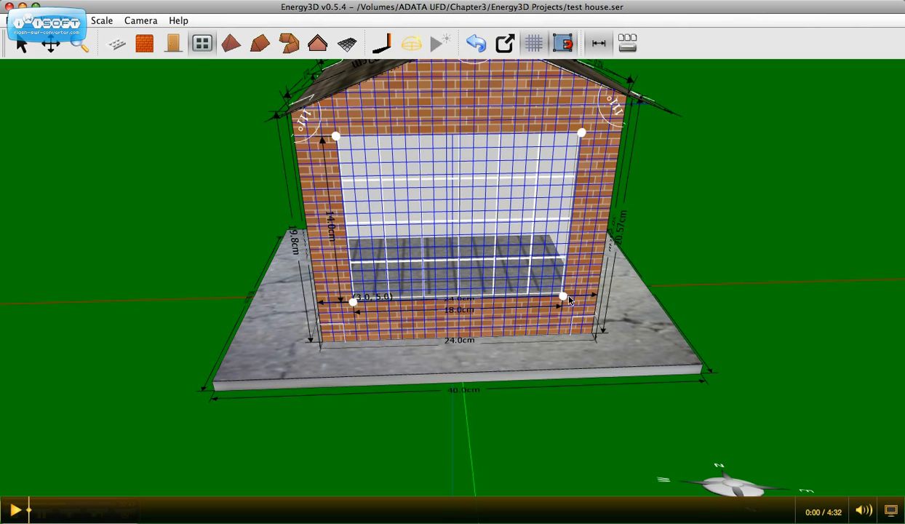
drag(564, 298, 575, 305)
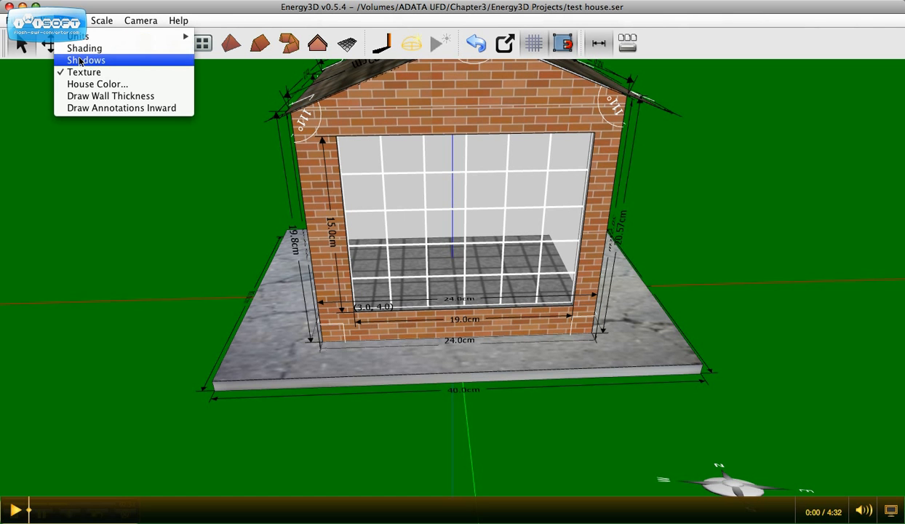
- Turn on shaded rendering and show the heliodon sun path for November 28 at 12:45
click(87, 60)
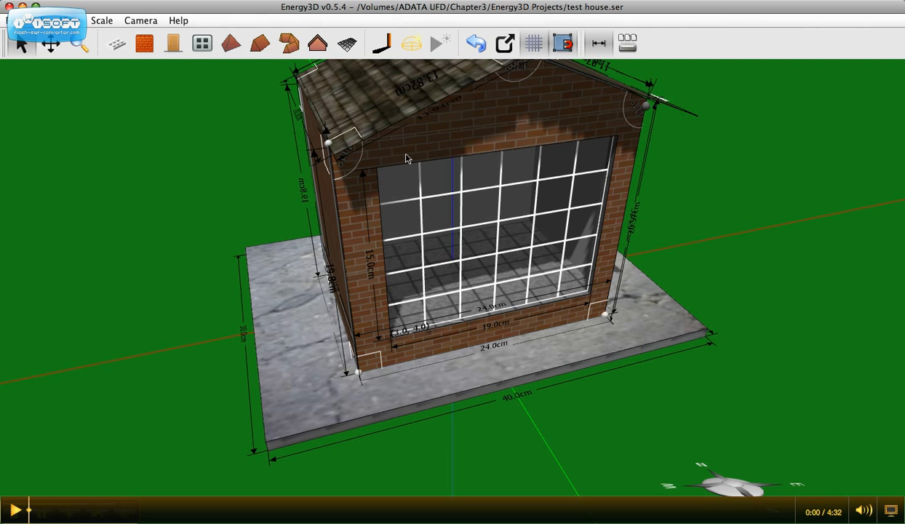
click(413, 45)
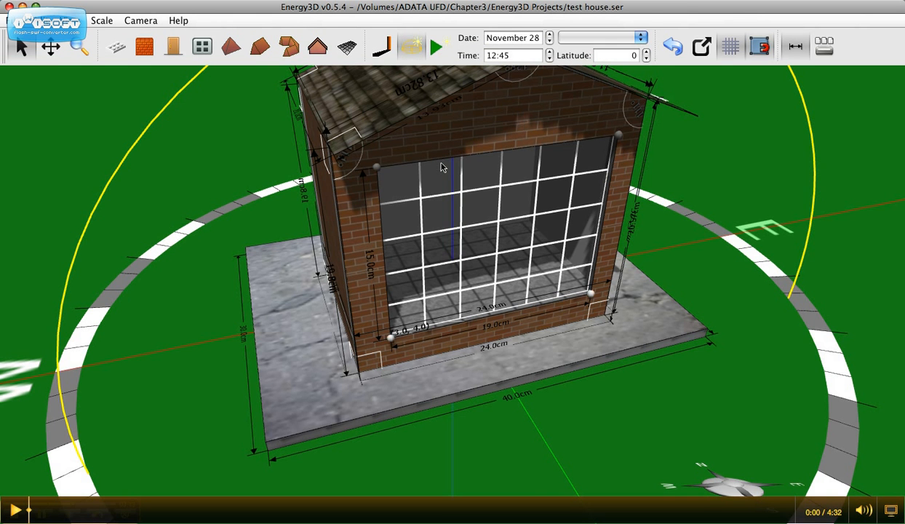
- Pull the view back until the whole house and its ground shadow are visible
drag(440, 167, 466, 221)
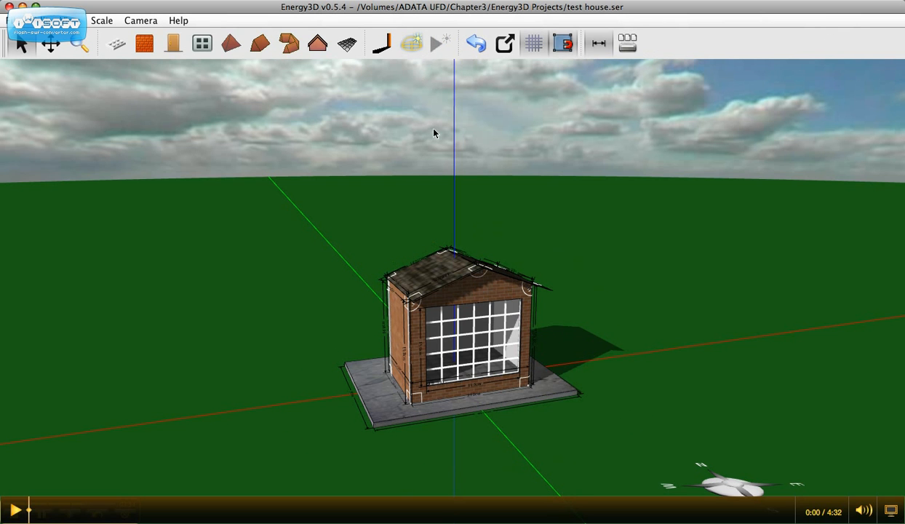
mouse_move(617, 64)
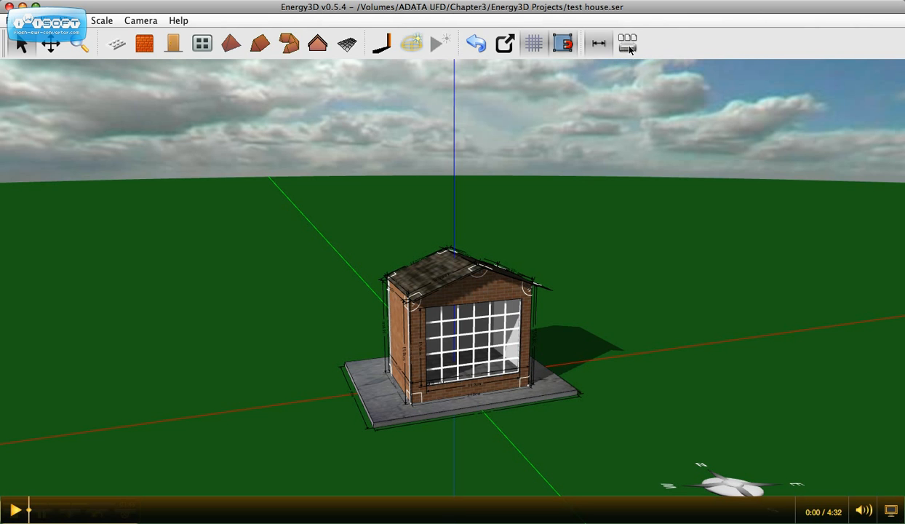
- Lay the model out as numbered printable pieces, showing roof panel 7 (about 13.93 × 20 cm)
click(629, 42)
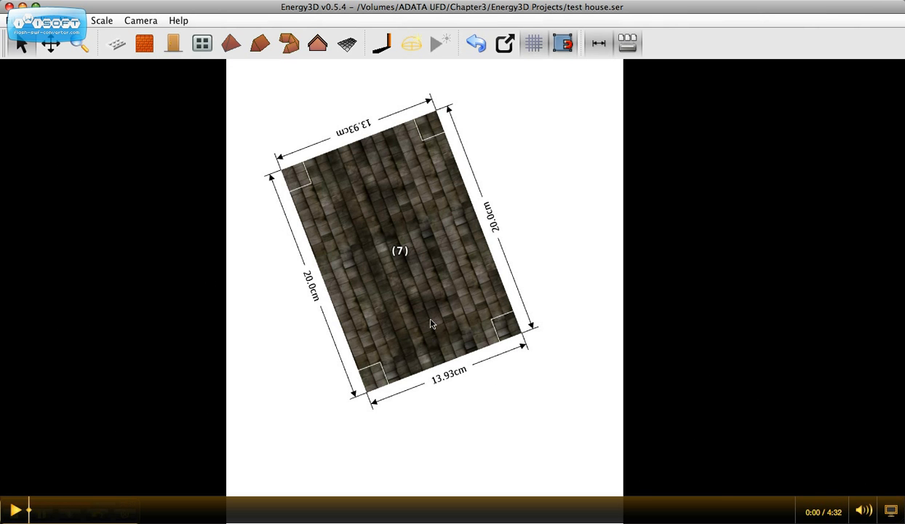
mouse_move(419, 284)
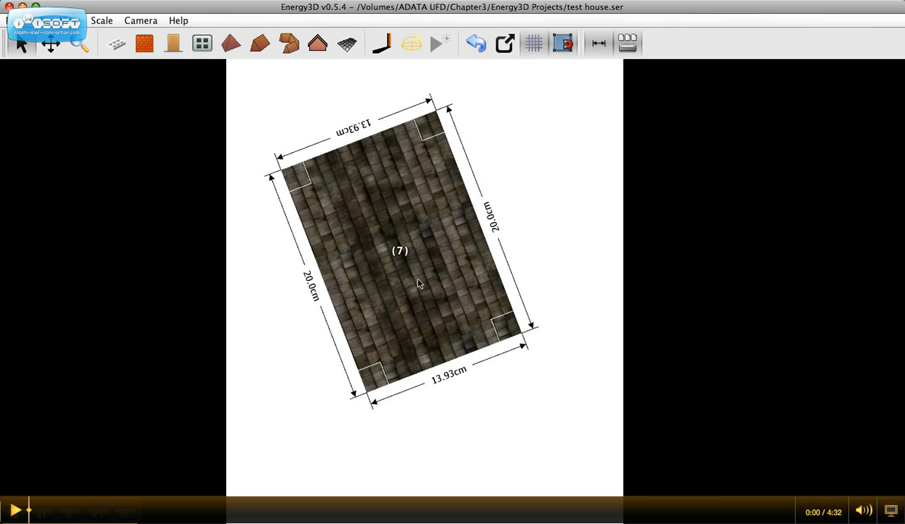